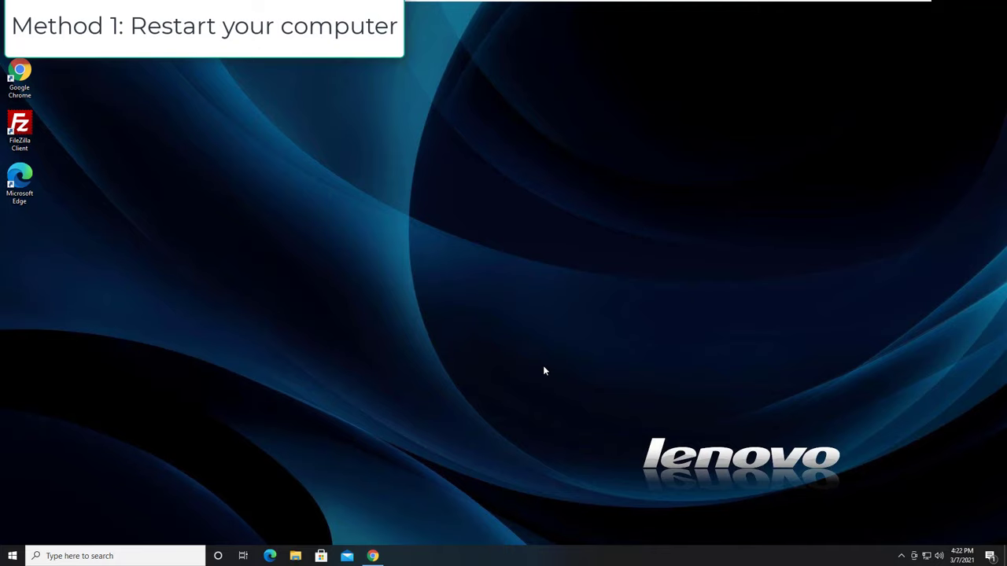
Step: Uninstall the Standard PS/2 Keyboard from Device Manager's Keyboards list and accept the restart
left_click(12, 555)
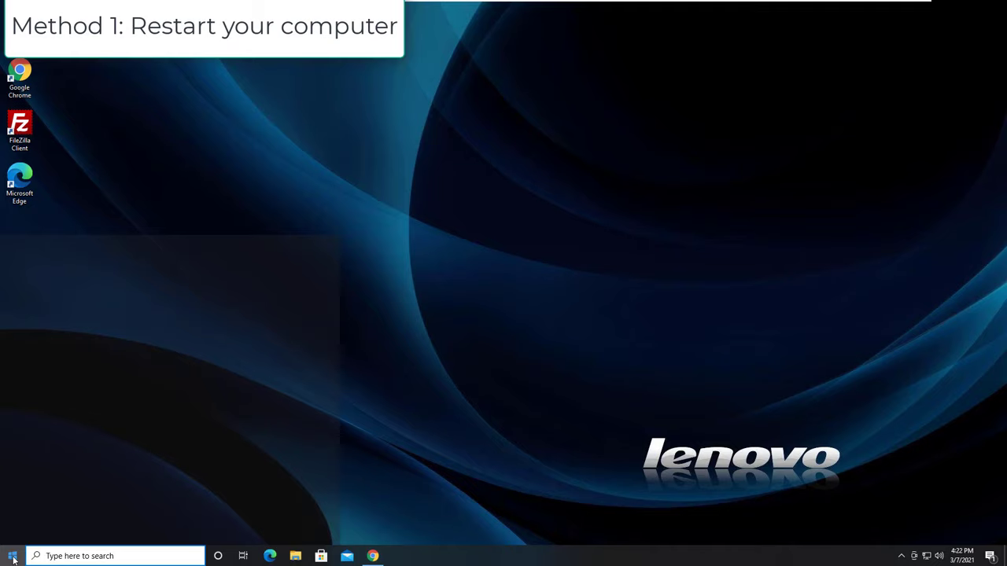
left_click(12, 556)
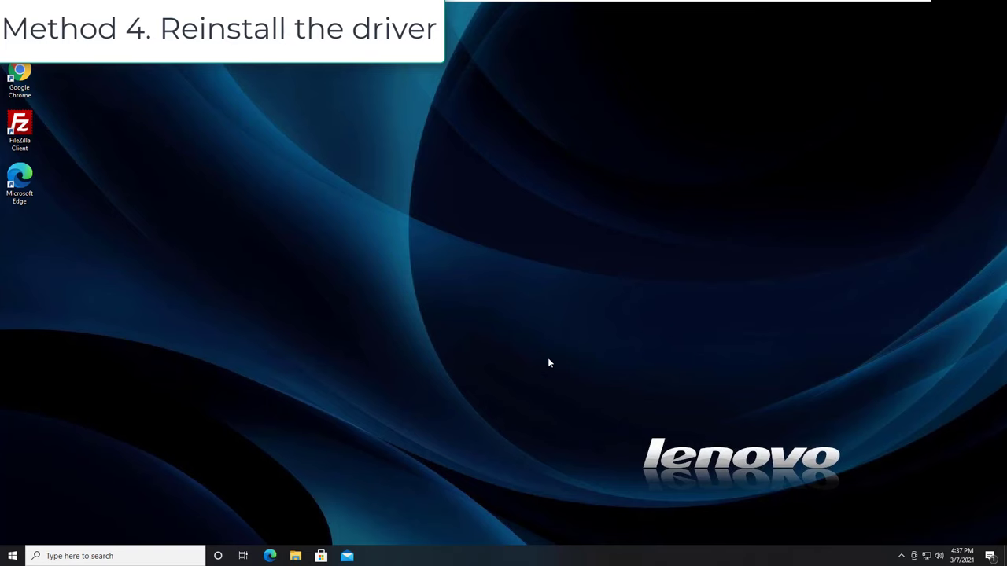
right_click(11, 556)
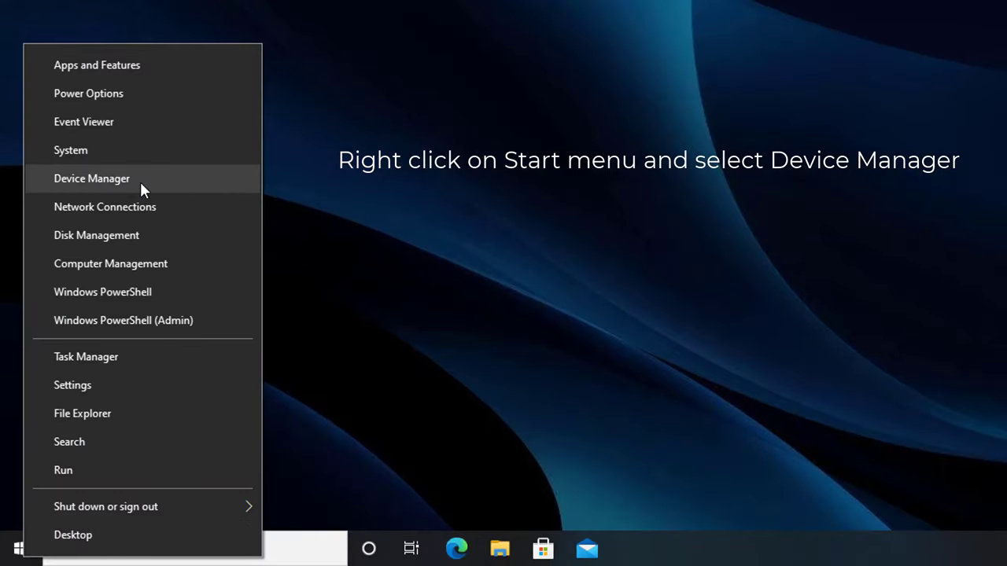
left_click(91, 178)
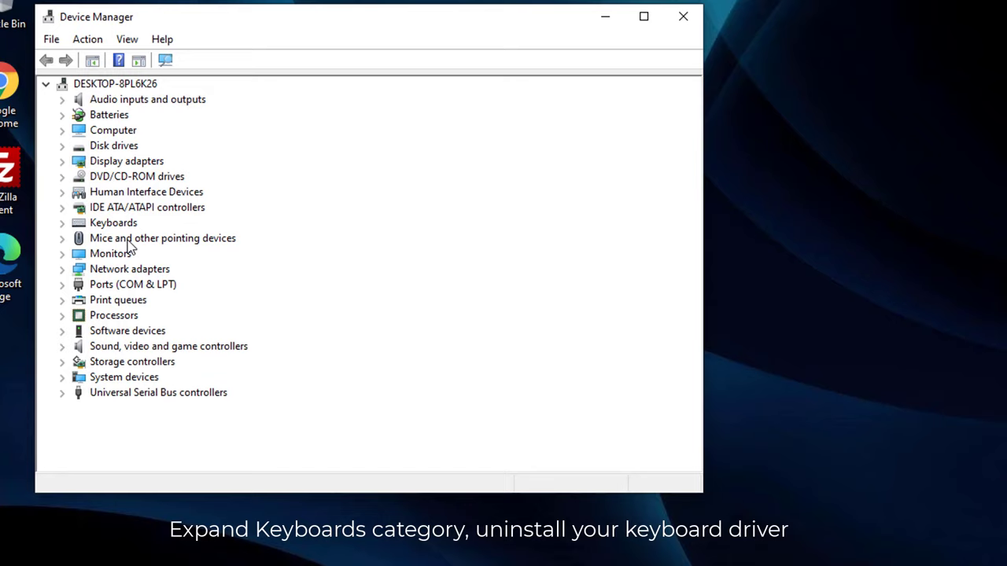
left_click(61, 222)
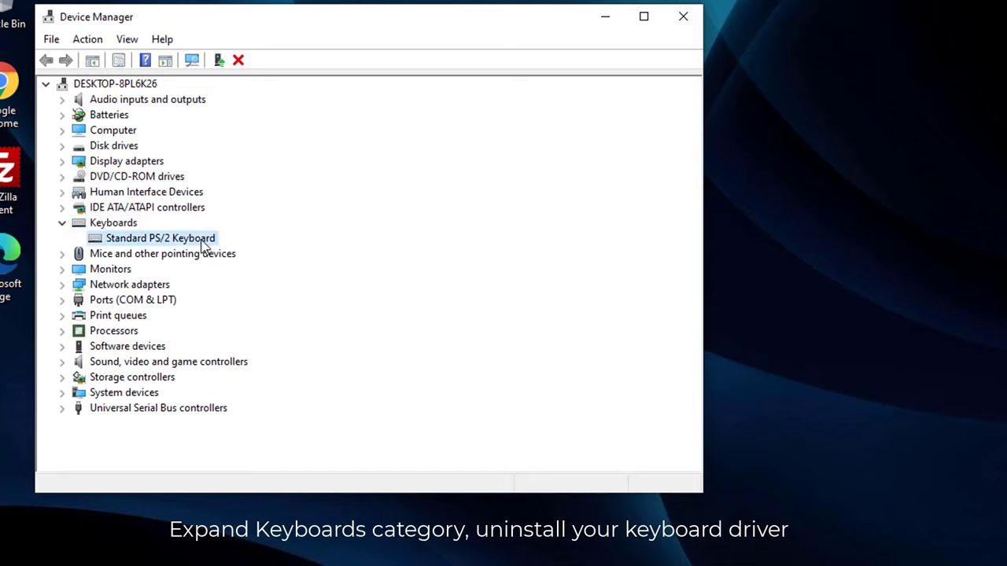
right_click(161, 238)
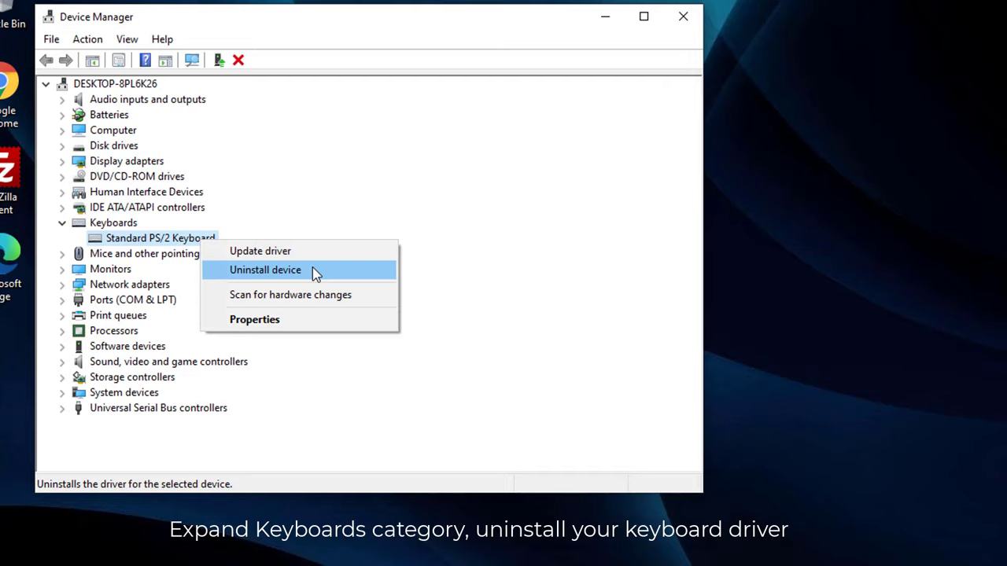
left_click(265, 269)
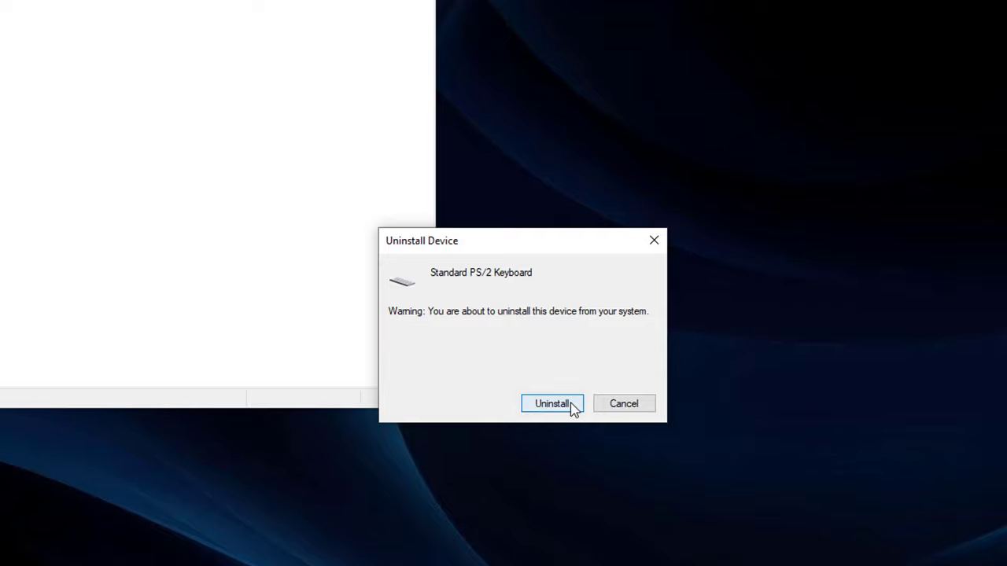
left_click(551, 404)
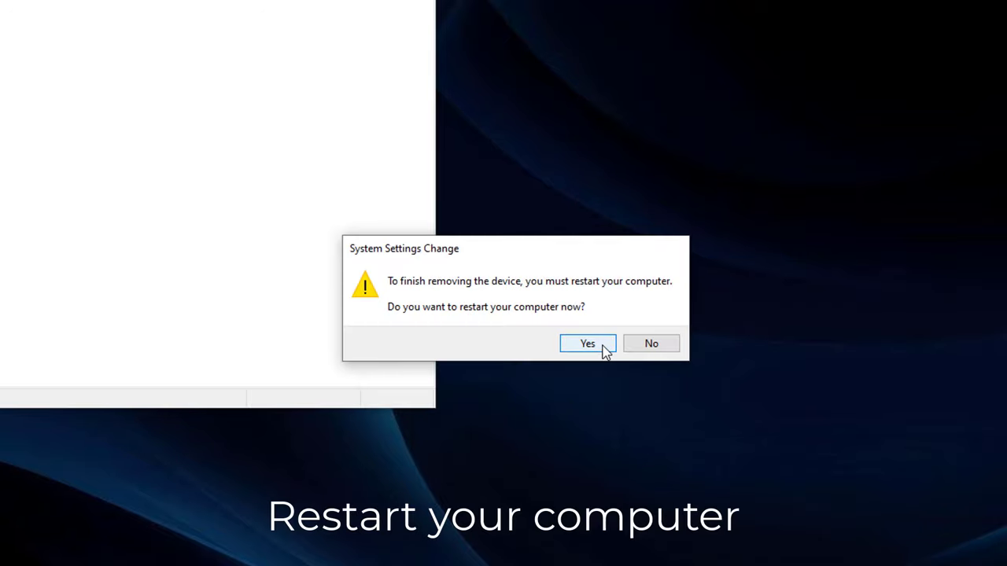
left_click(586, 343)
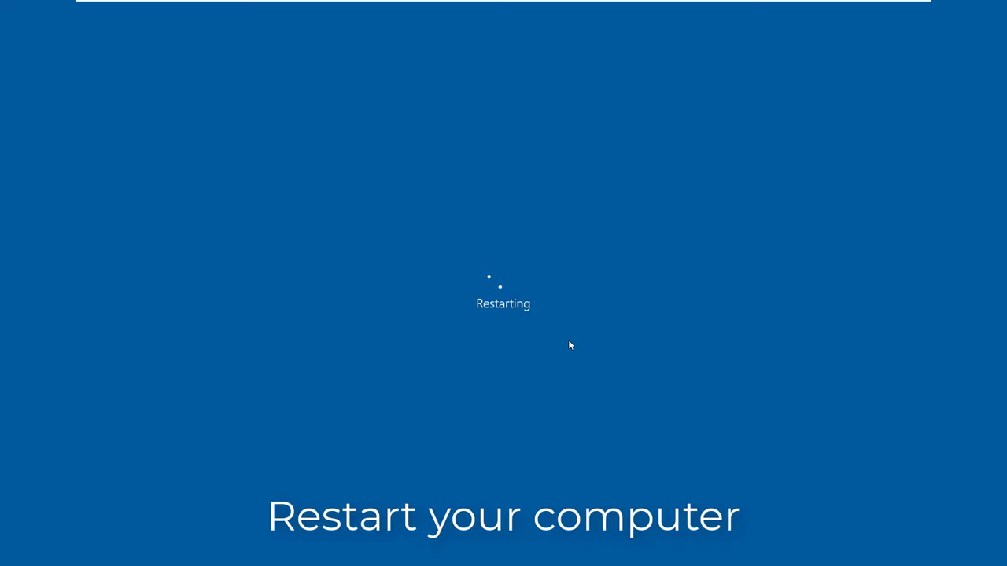
mouse_move(594, 383)
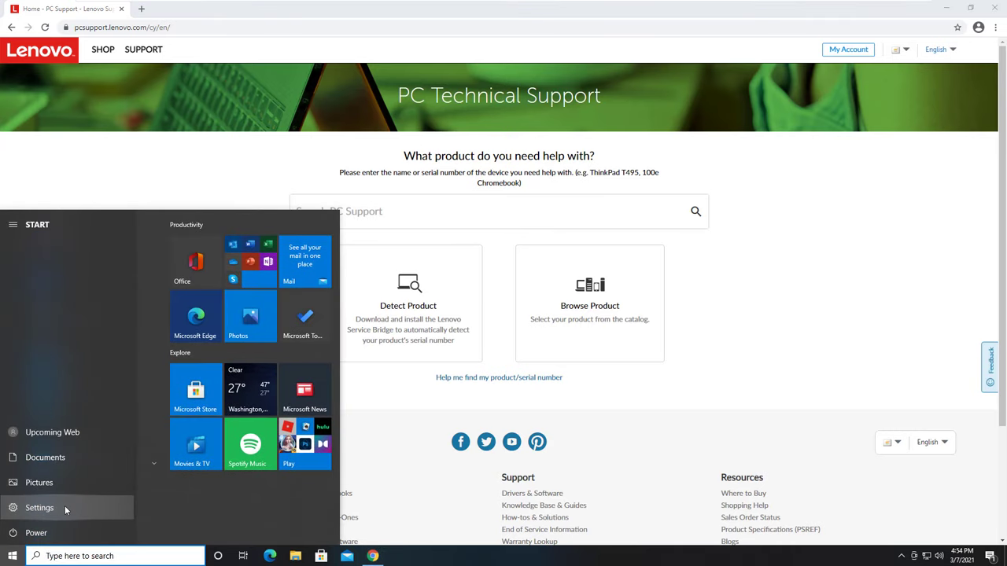
Step: Switch on Use the On-Screen Keyboard under Settings > Ease of Access > Keyboard
left_click(39, 507)
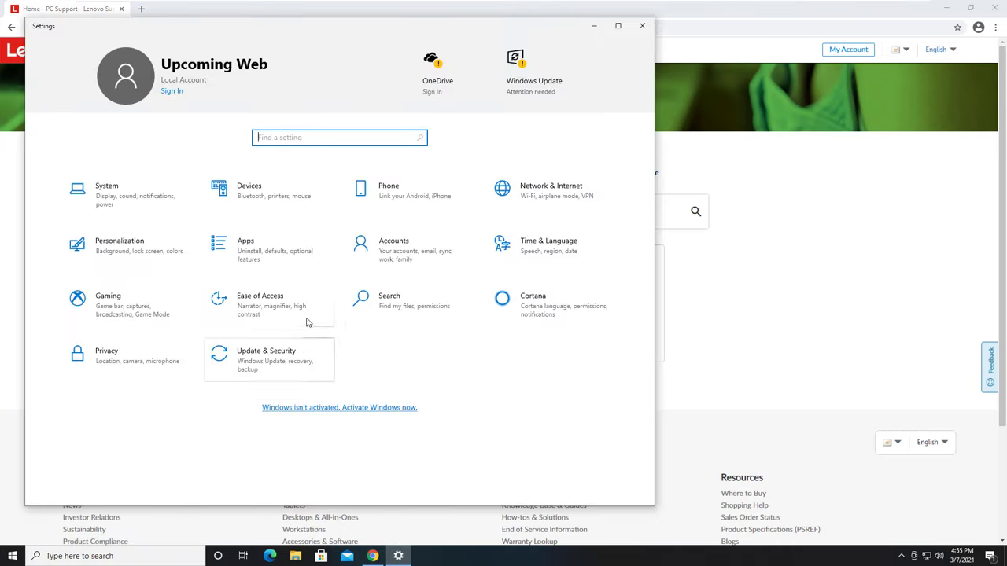
left_click(260, 305)
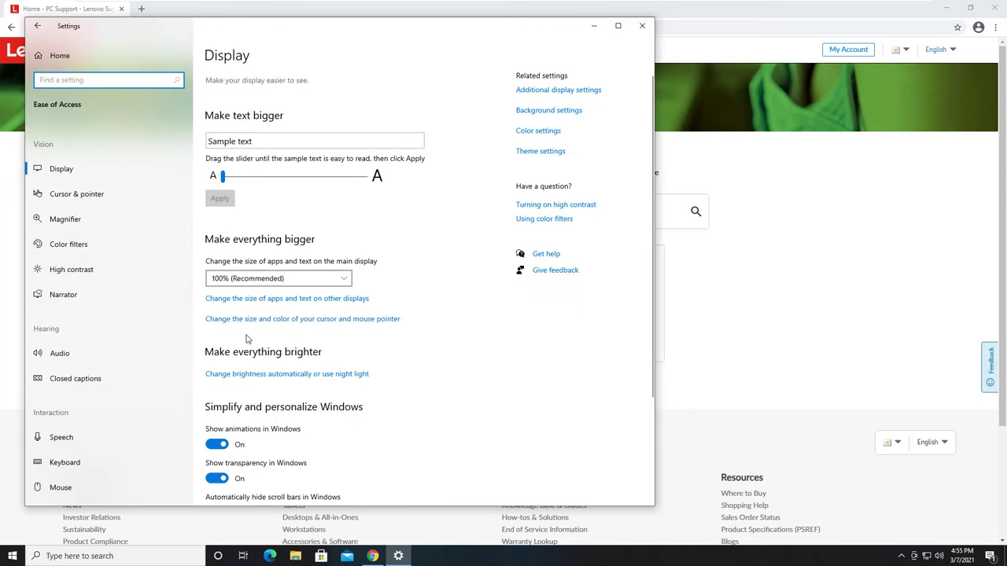
left_click(64, 461)
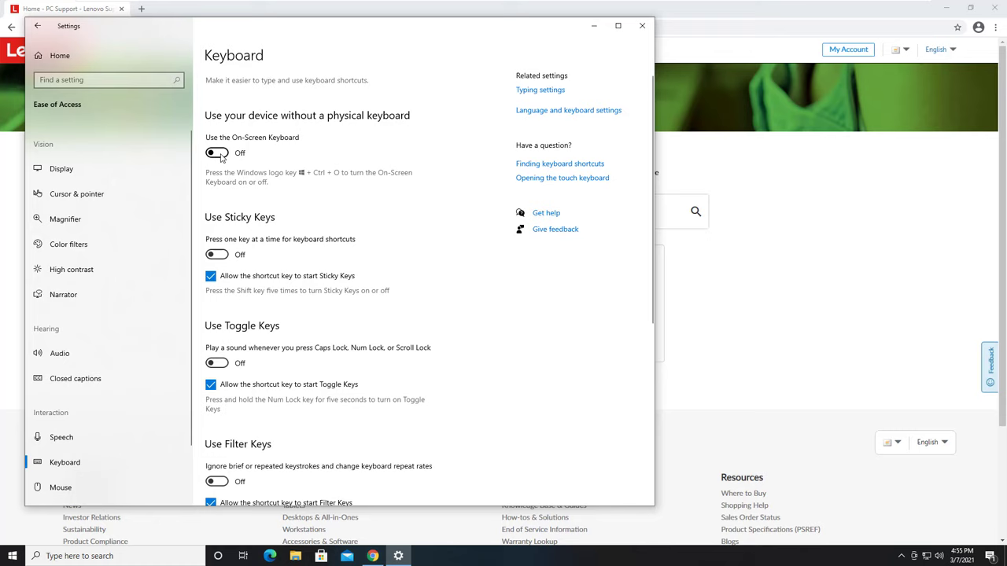
left_click(216, 152)
type("ideapad gaming")
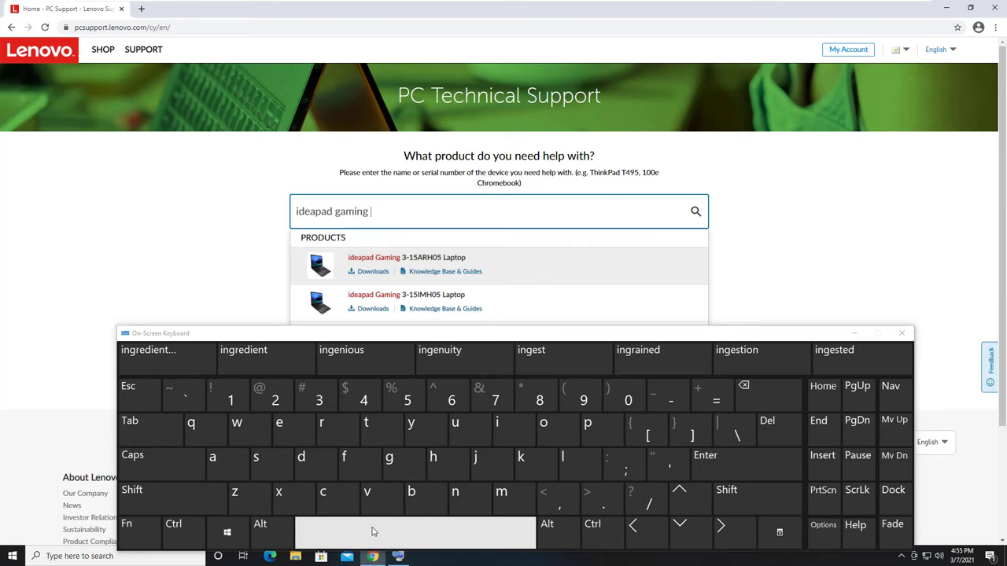
Step: Pick the ideapad Gaming 3-15IMH05 Laptop from the Lenovo Support search suggestions
type("3")
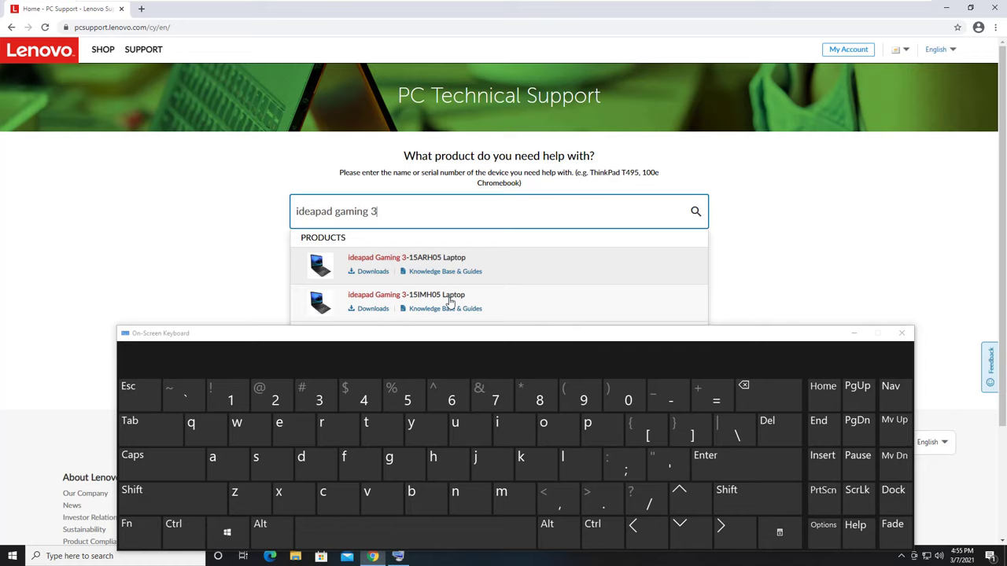
left_click(407, 295)
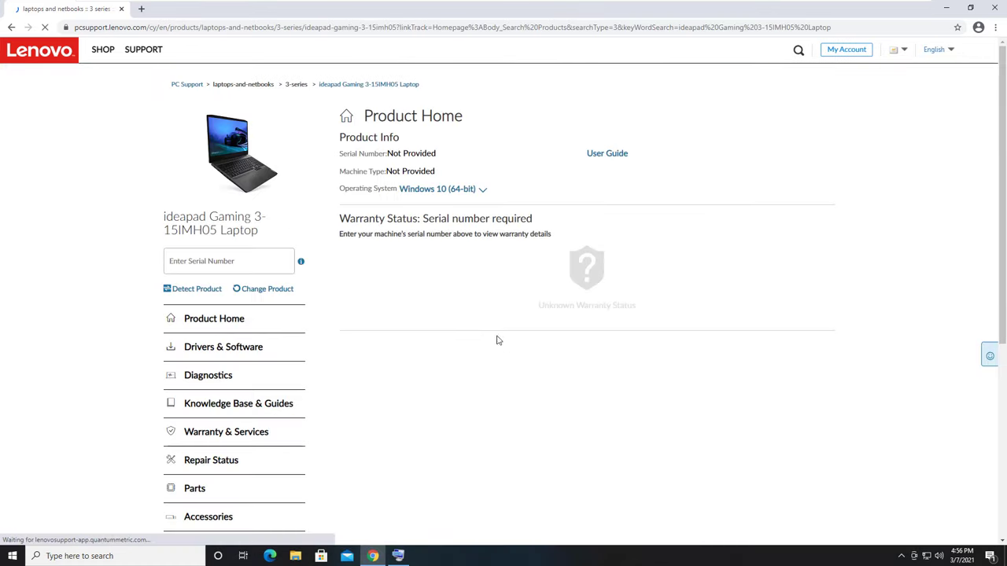
left_click(214, 319)
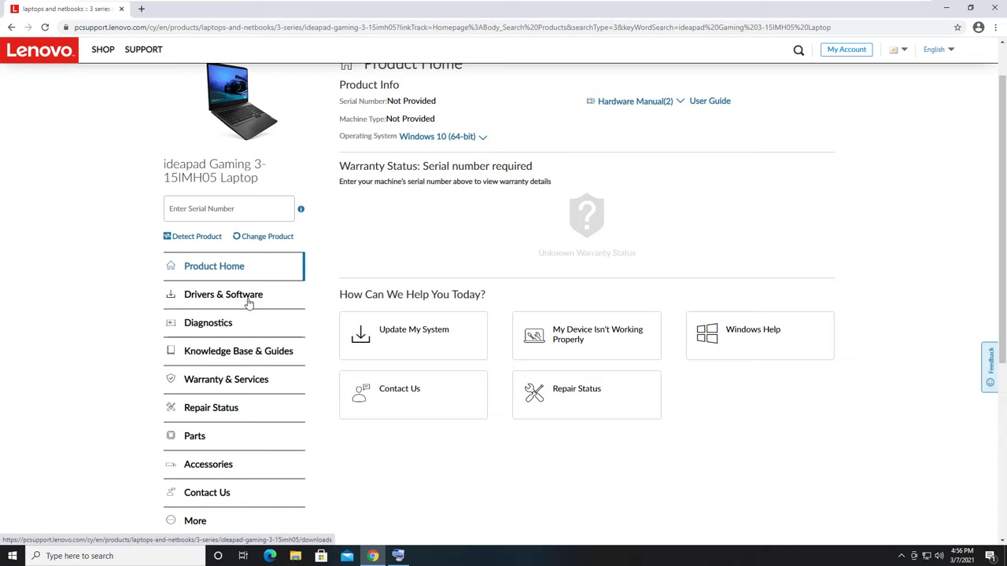
Step: Open Drivers & Software, then Manual Update's Mouse, Pen and Keyboard category
left_click(224, 294)
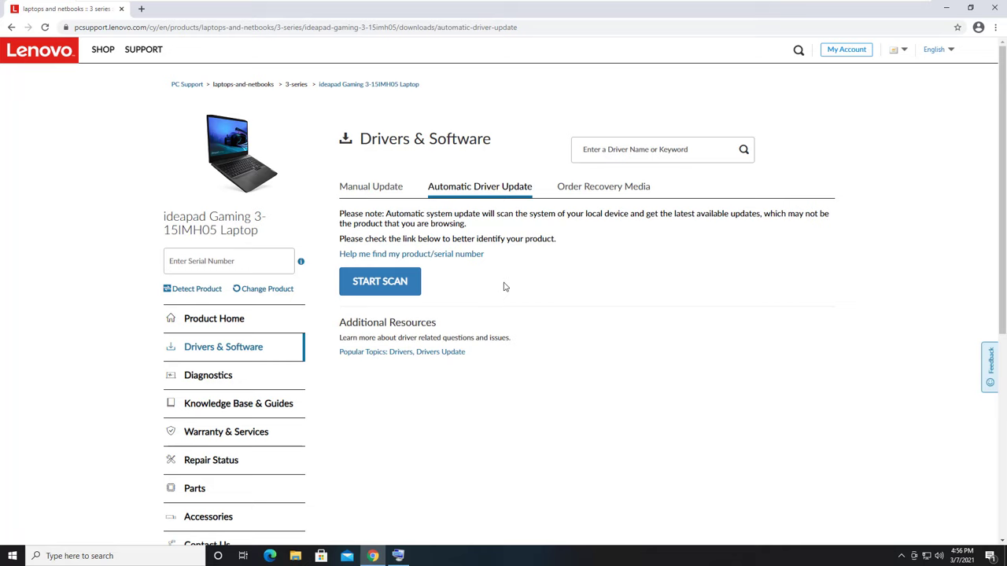
scroll("down", 3)
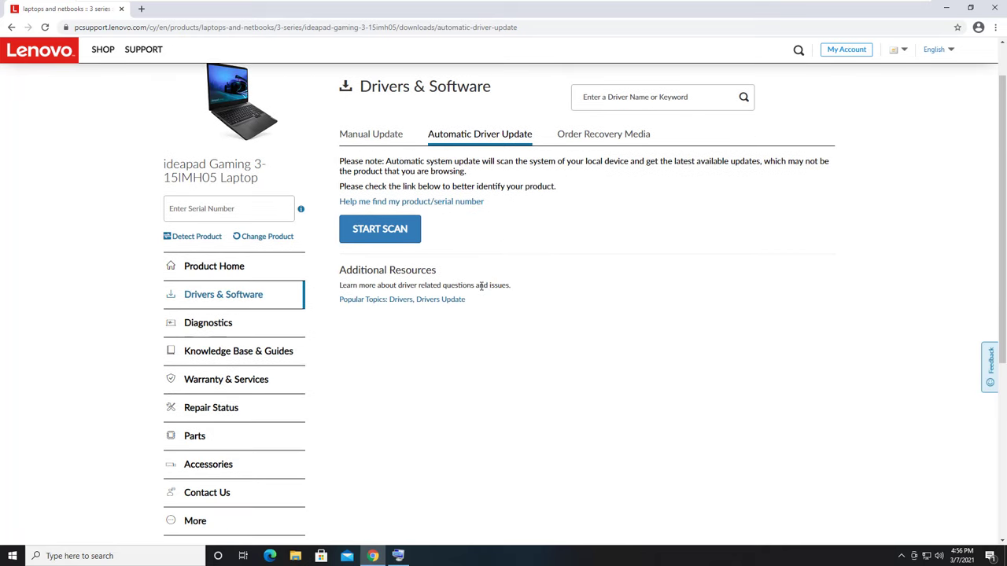
mouse_move(378, 141)
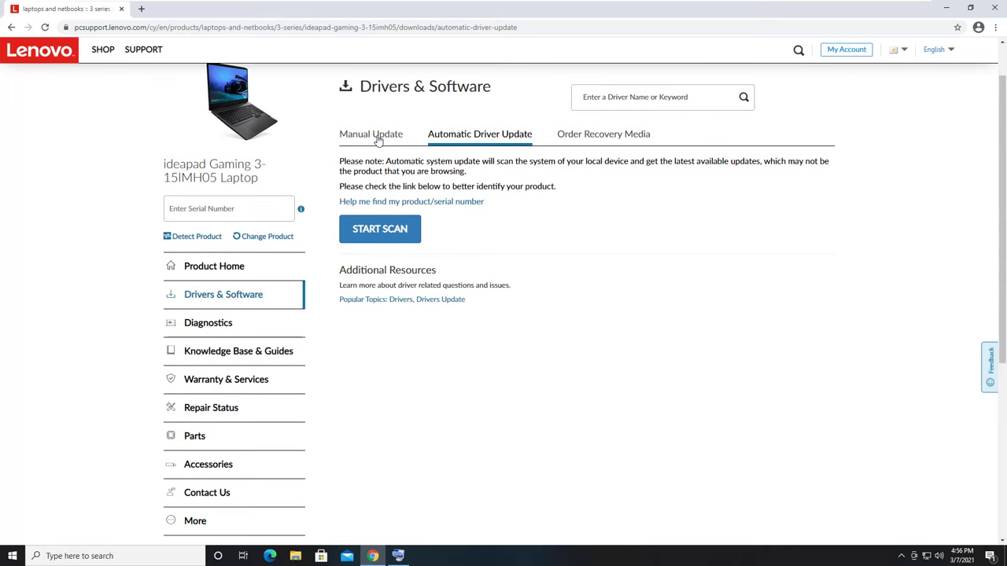
left_click(370, 134)
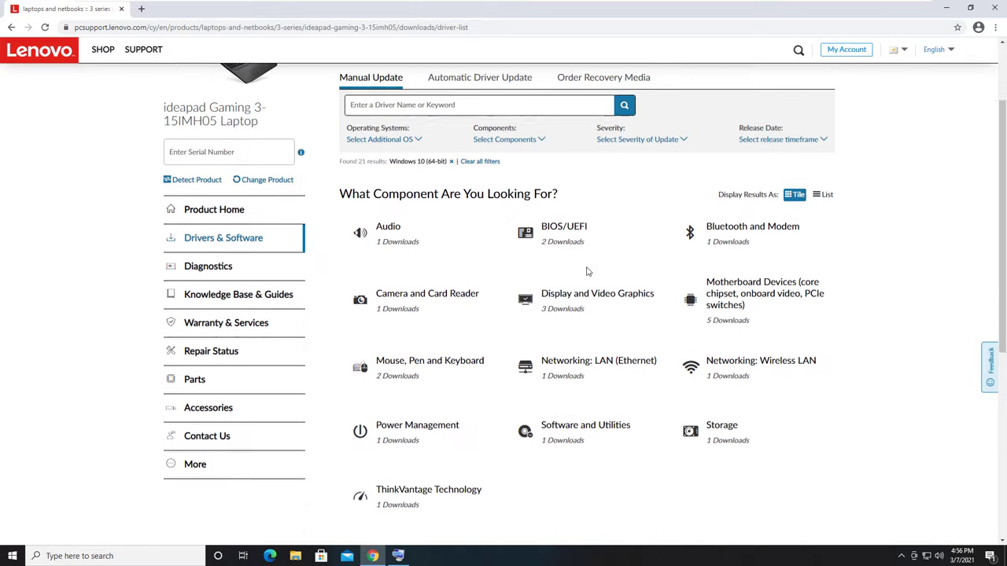
scroll("down", 3)
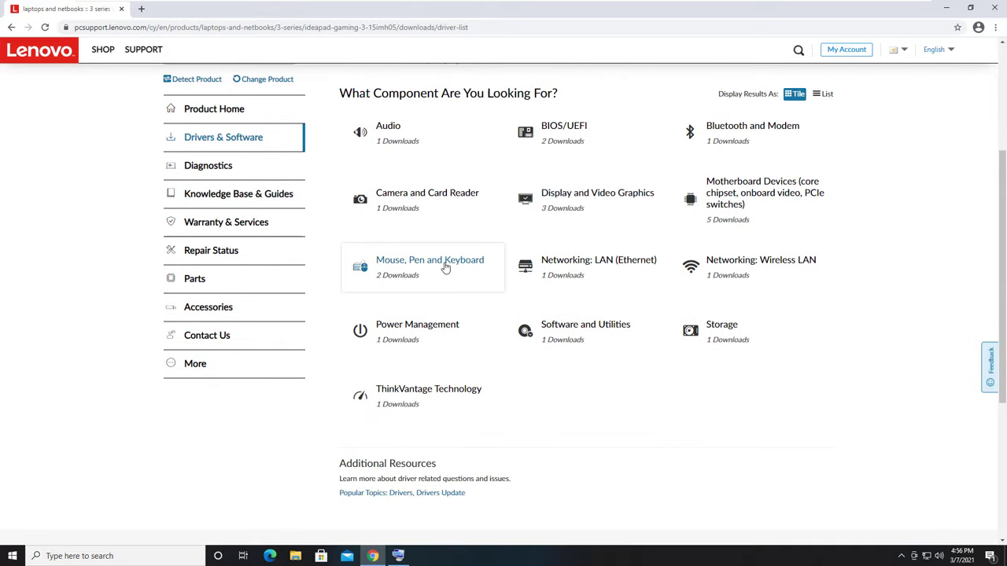
left_click(429, 259)
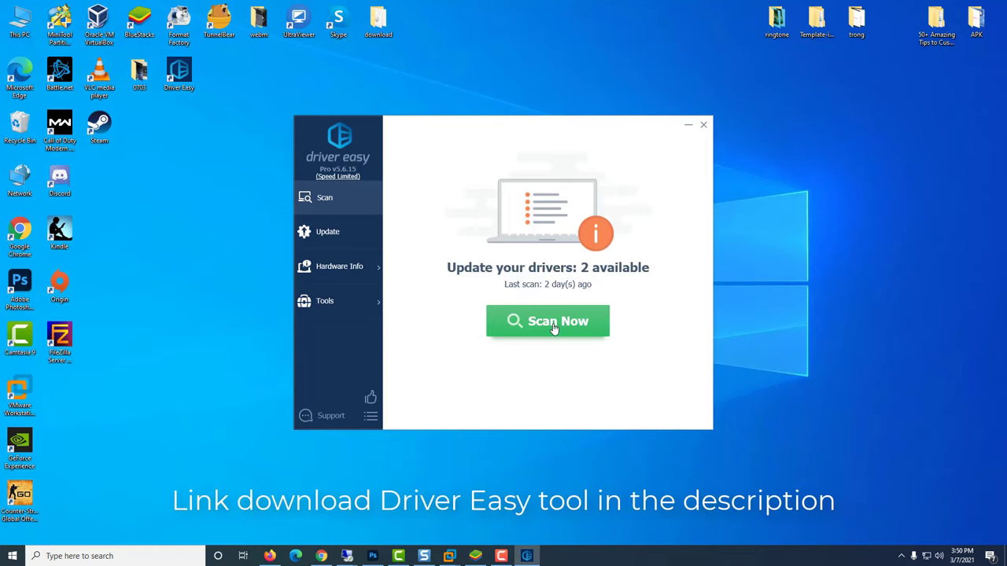
Step: Scan for outdated drivers, then update both available drivers with Update All
left_click(548, 321)
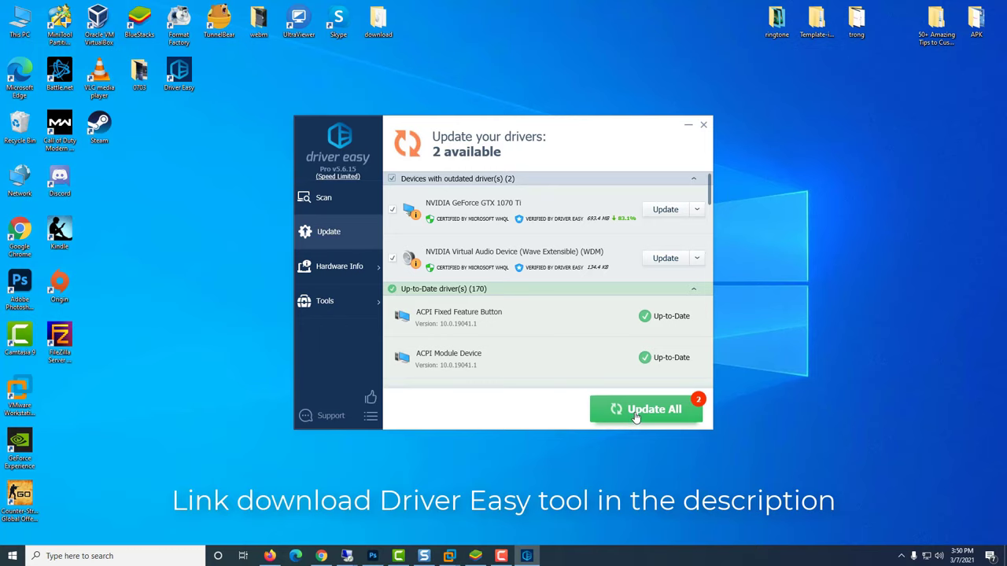
left_click(645, 409)
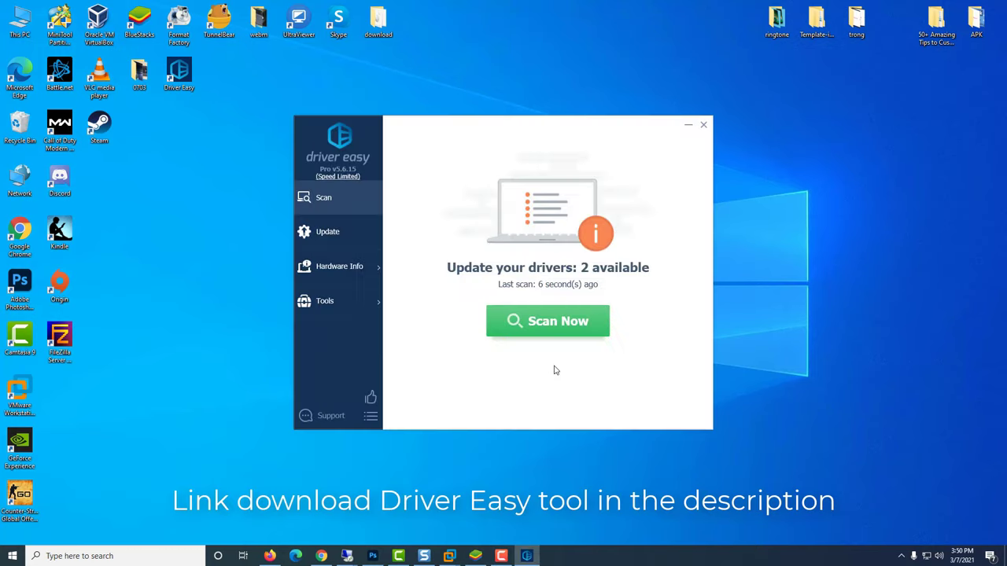
left_click(548, 321)
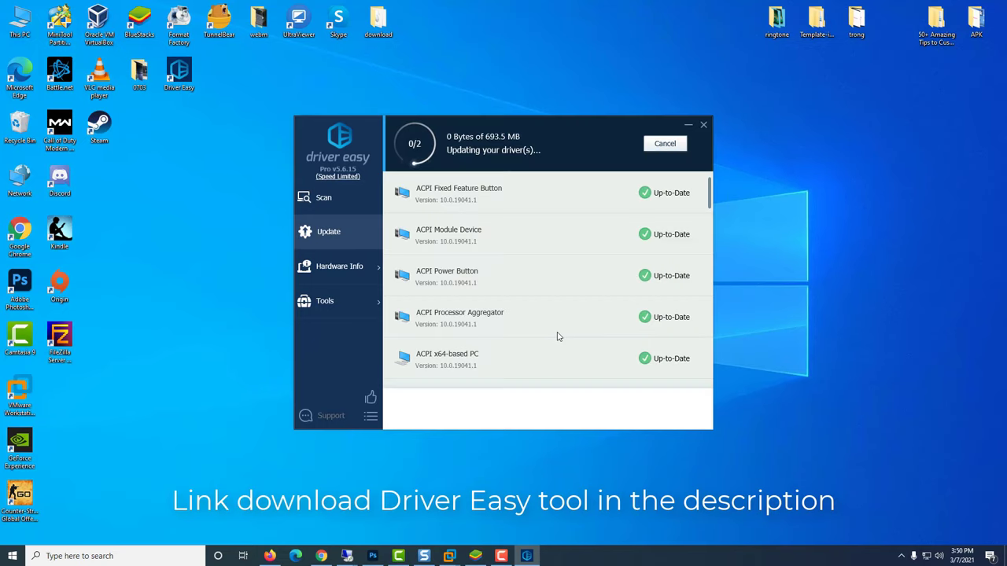